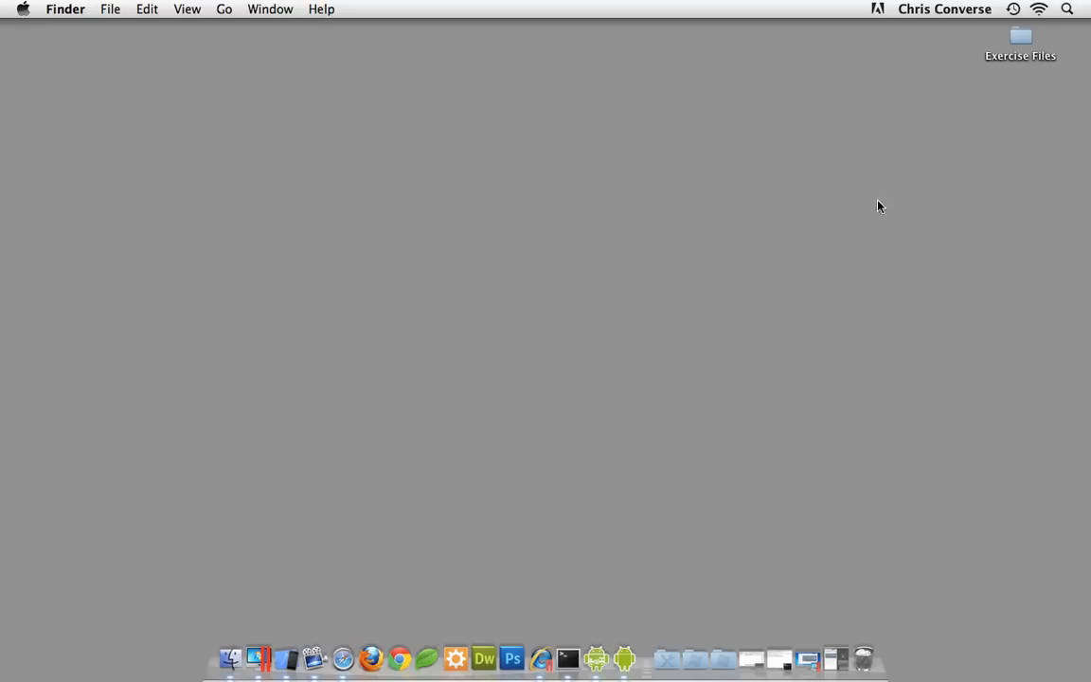
# Launch Final Project's index.html from the Exercise Files folder to load the Interactive Infographic page
pyautogui.doubleClick(1019, 38)
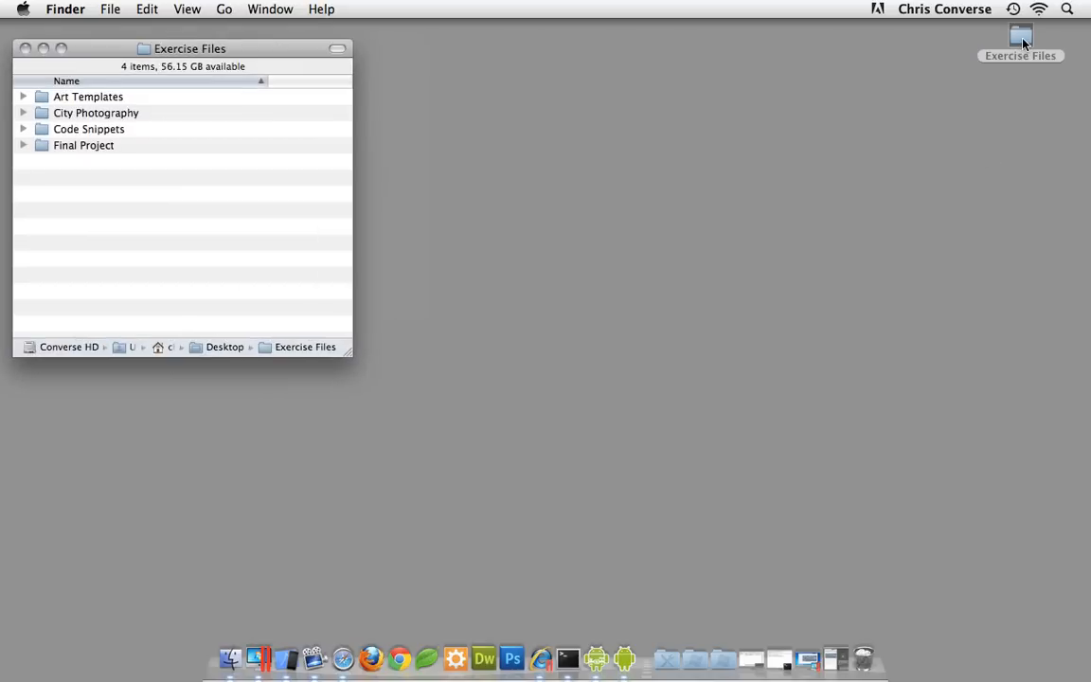
pyautogui.moveTo(241, 184)
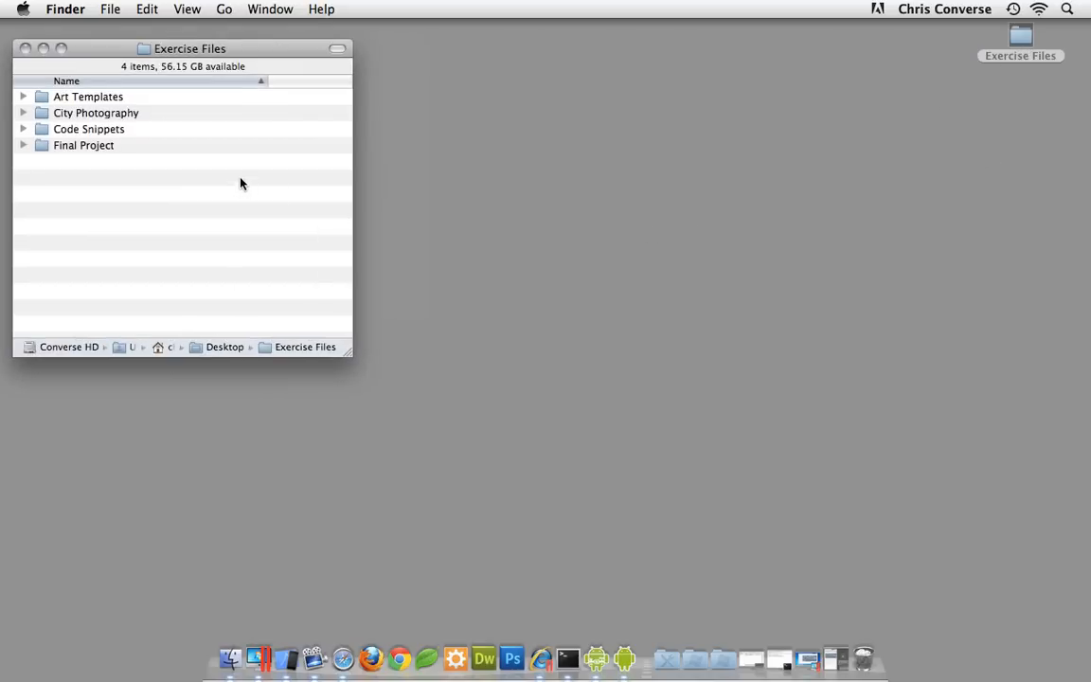
pyautogui.moveTo(245, 189)
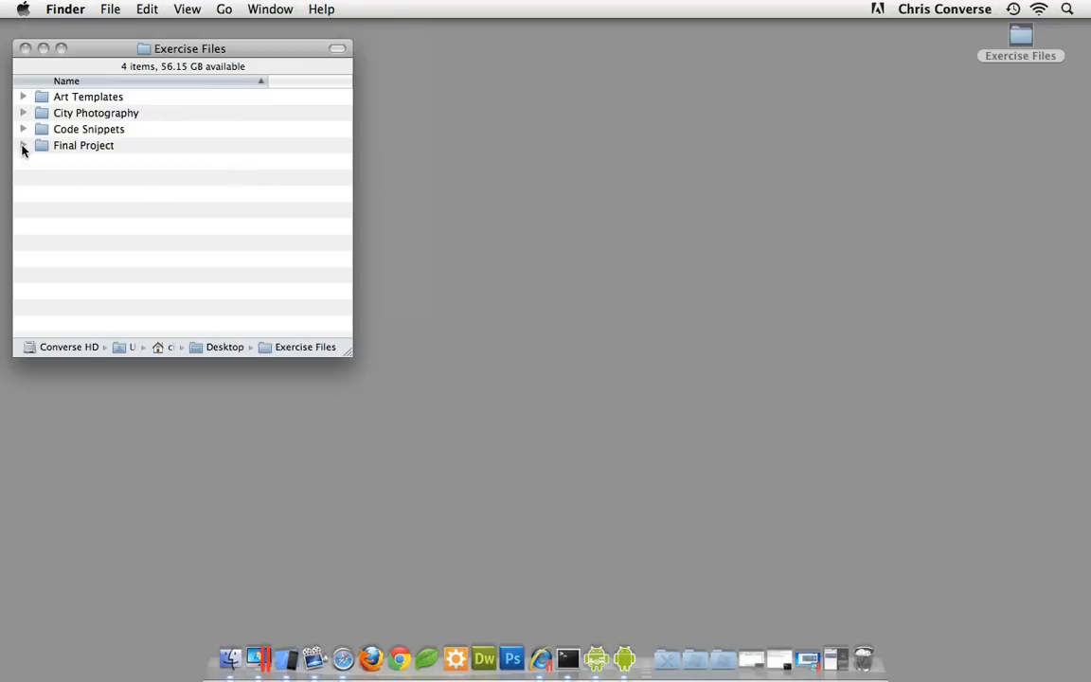
pyautogui.click(22, 144)
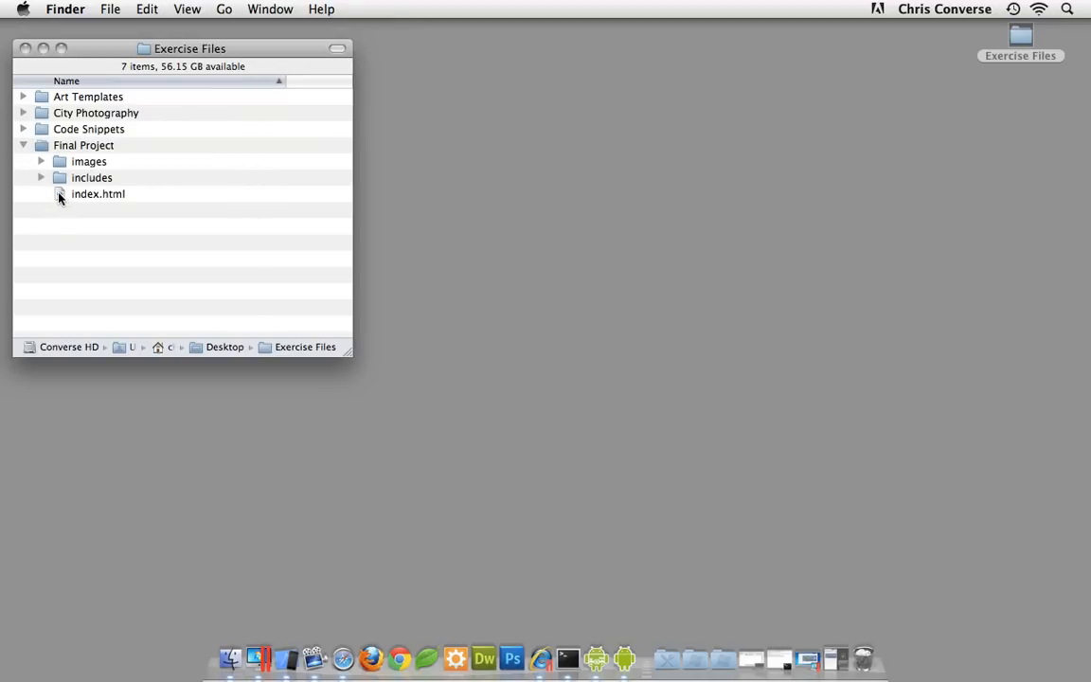
pyautogui.doubleClick(99, 193)
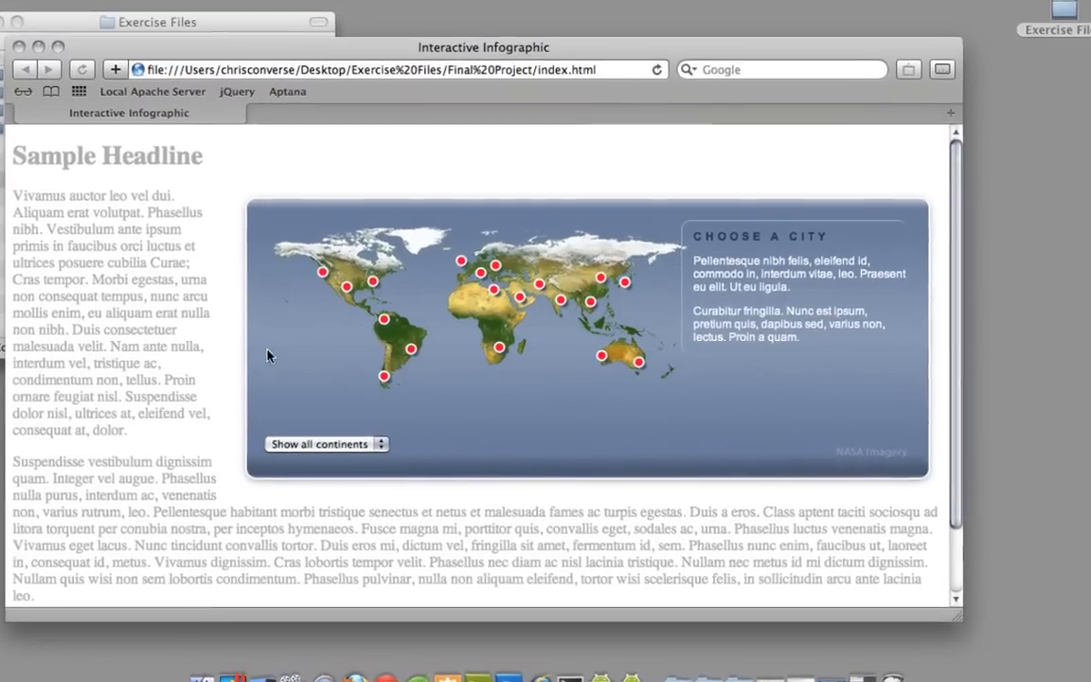
# Filter the map's cities to Middle East, then Europe, then show all continents again
pyautogui.click(326, 443)
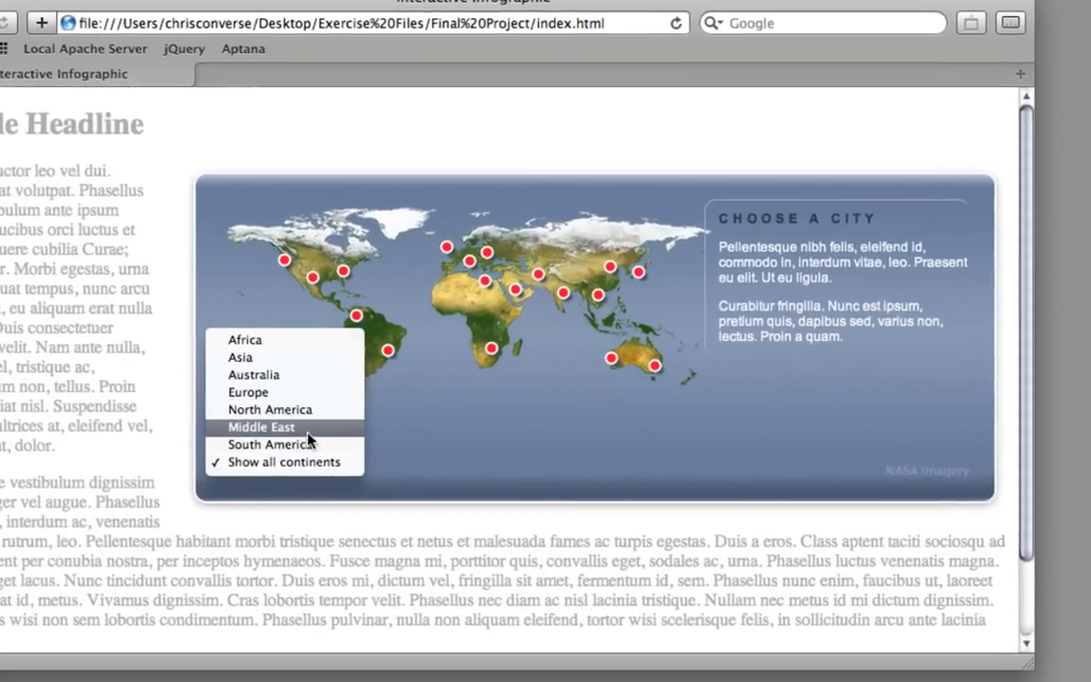
pyautogui.click(262, 428)
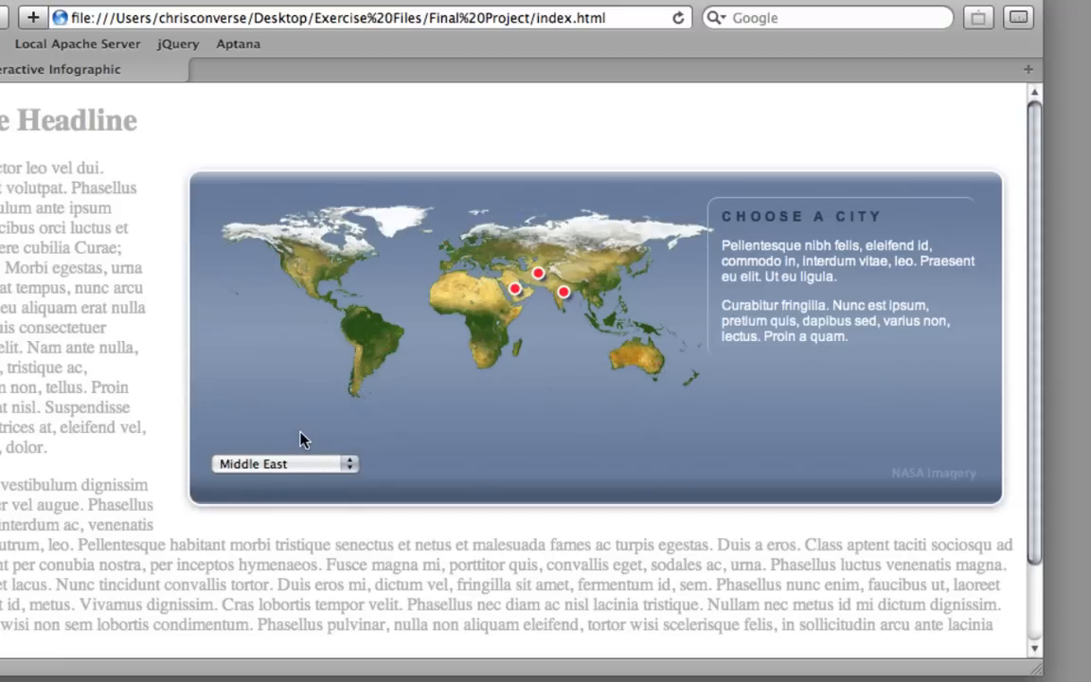
pyautogui.click(284, 464)
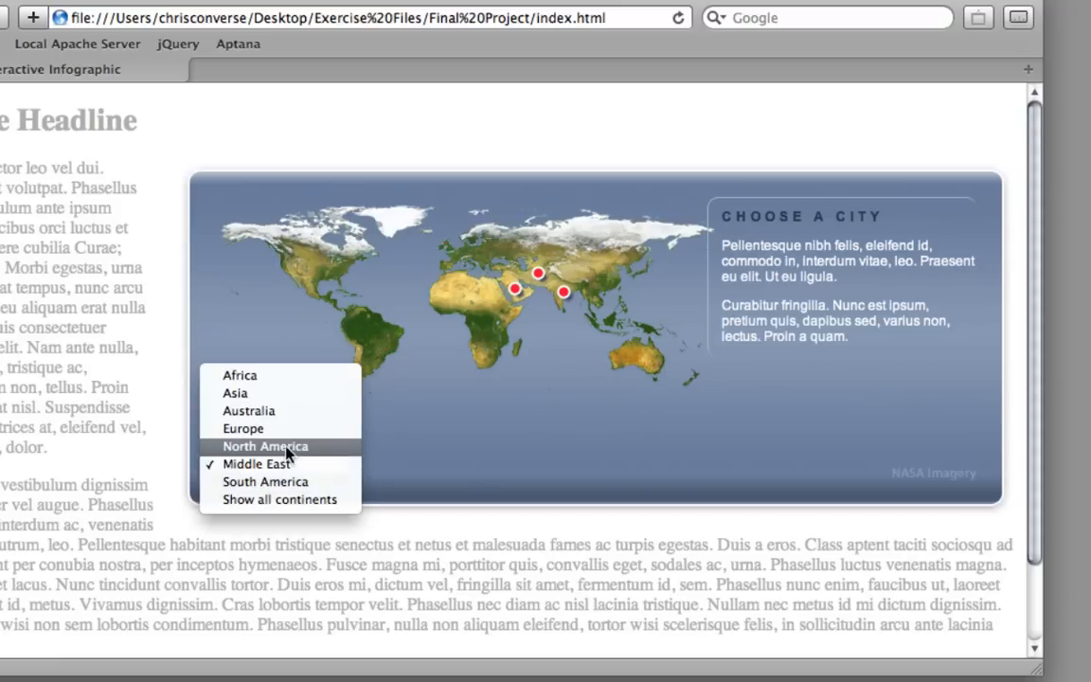
pyautogui.click(243, 428)
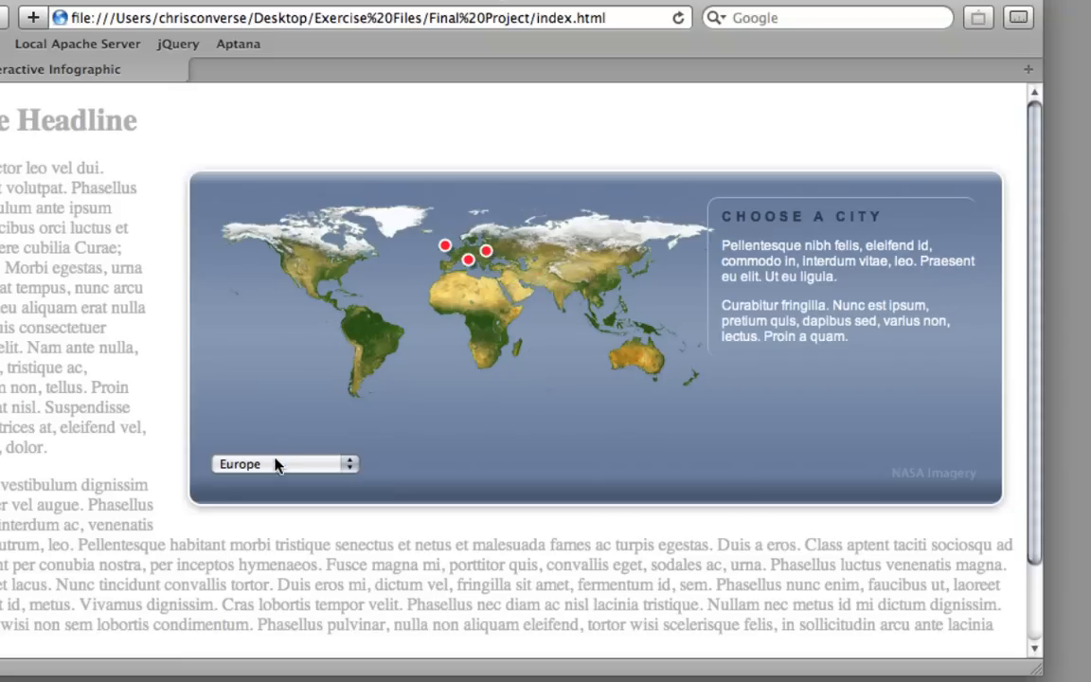
pyautogui.click(285, 464)
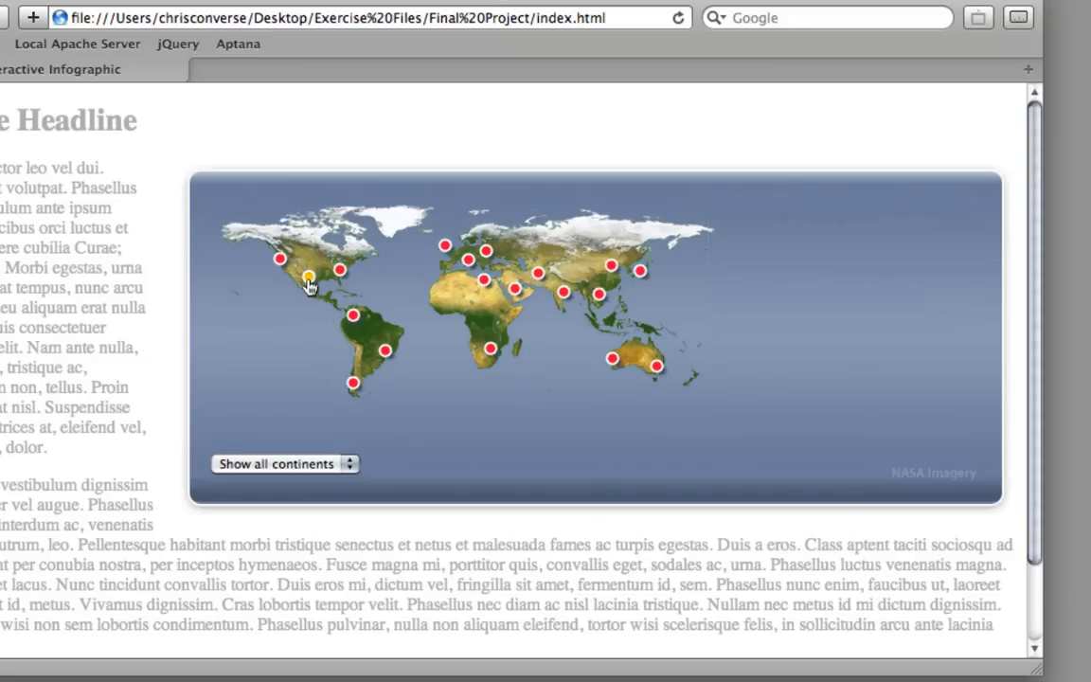
# Show the city detail panels for Seattle, London and Rome by selecting their map dots
pyautogui.click(310, 282)
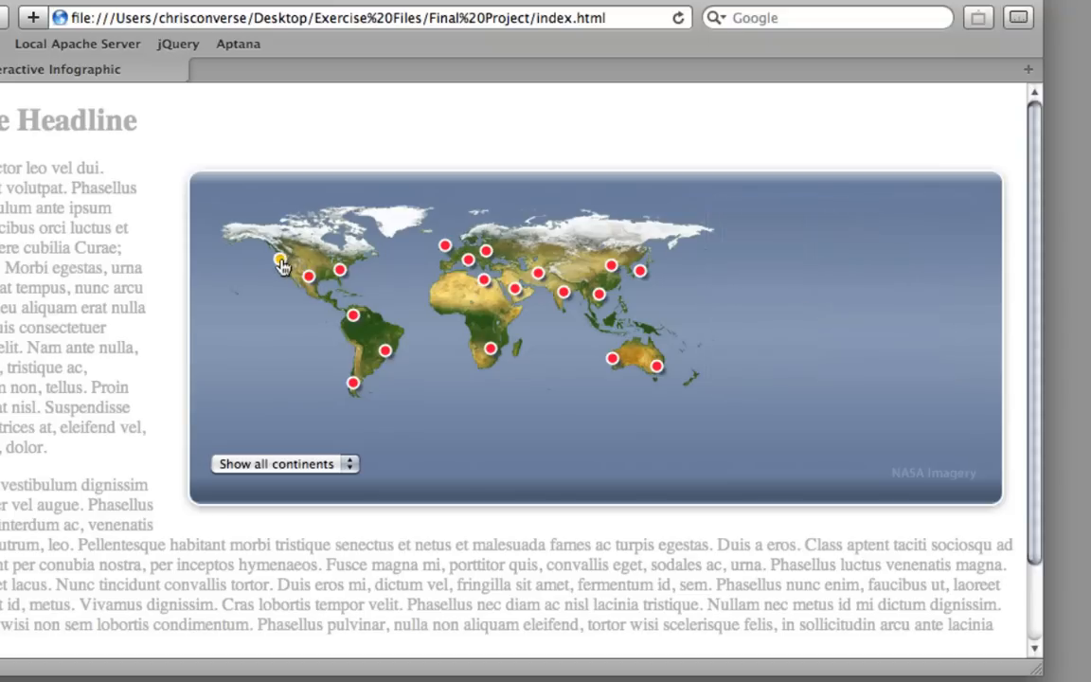
pyautogui.click(272, 265)
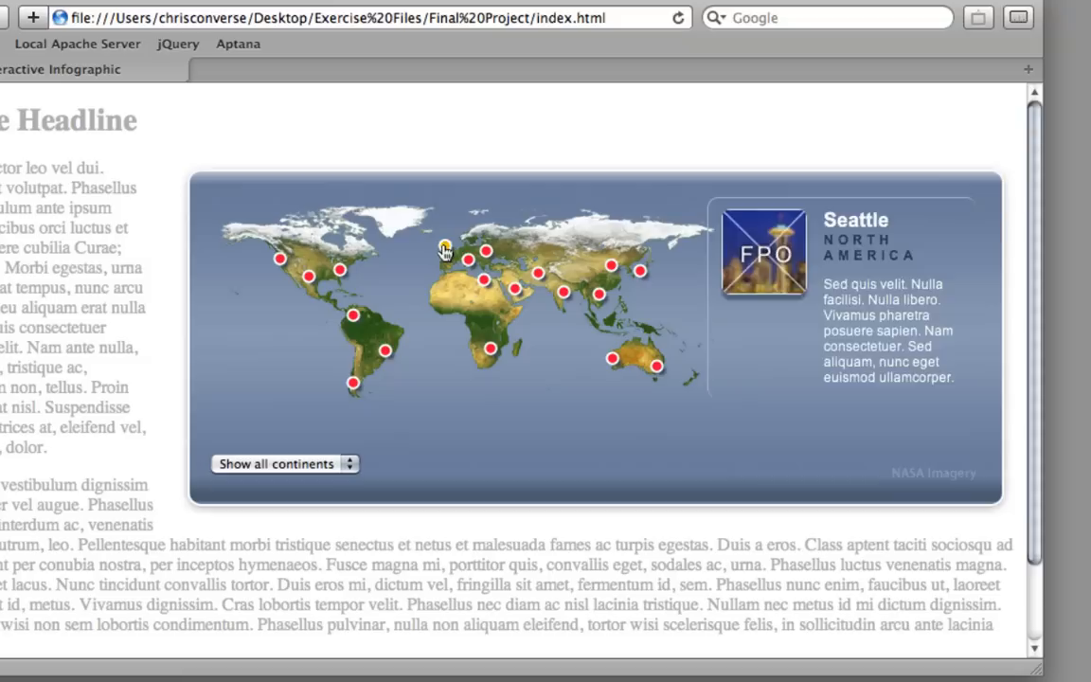
pyautogui.click(445, 246)
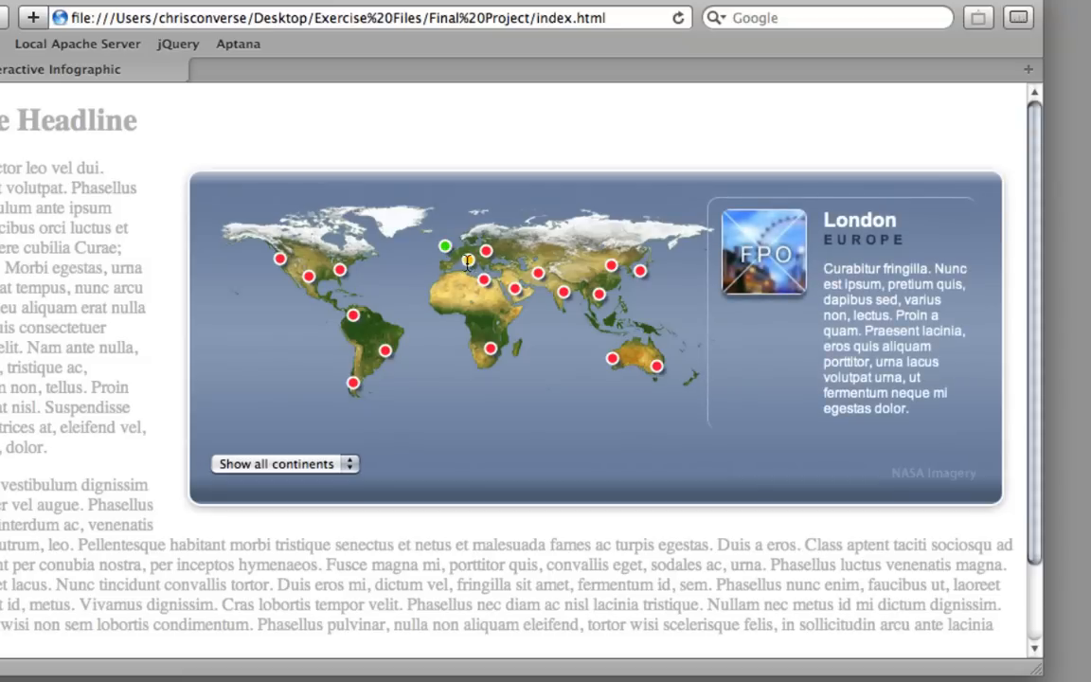
pyautogui.click(466, 265)
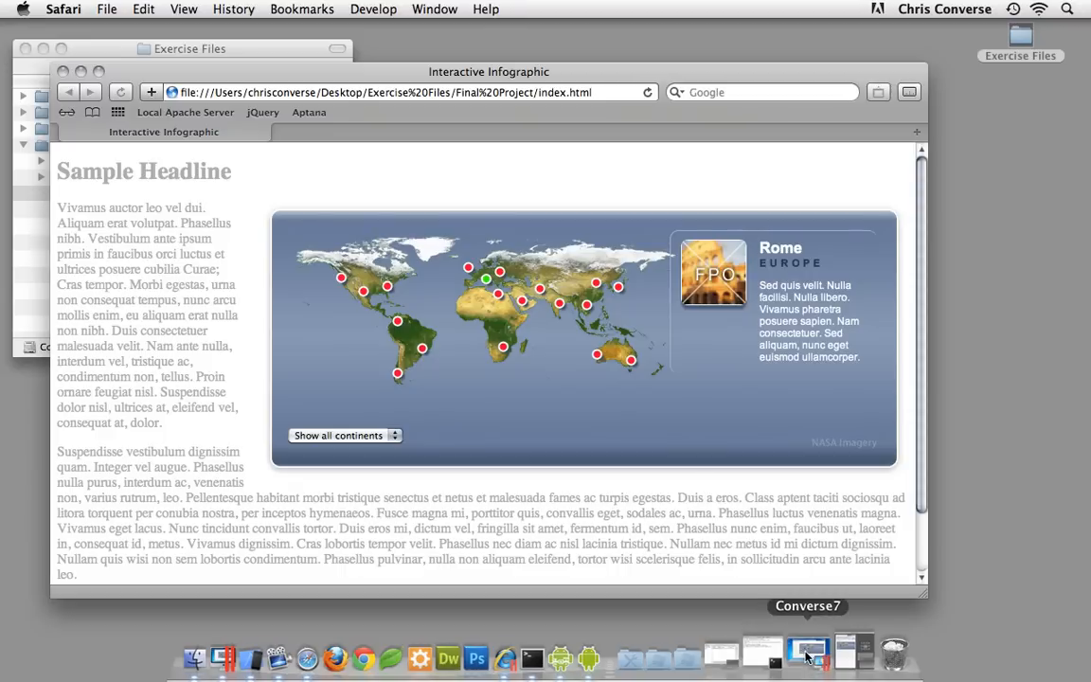
# Switch to the Converse7 Windows machine and filter the Internet Explorer map to Asia
pyautogui.click(807, 654)
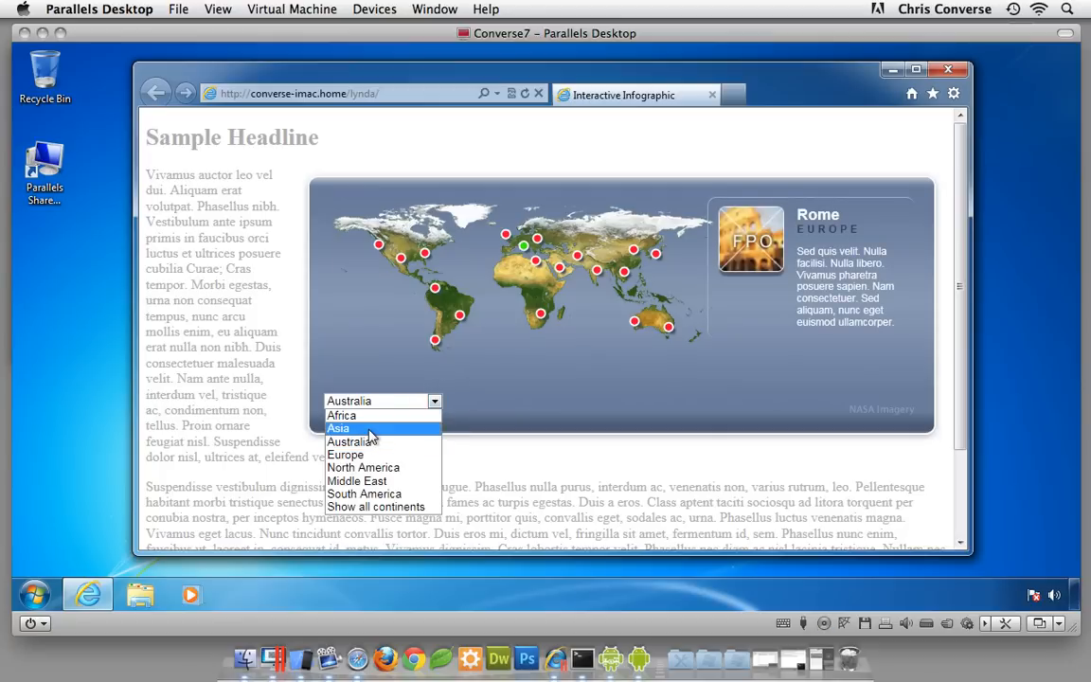
pyautogui.click(337, 428)
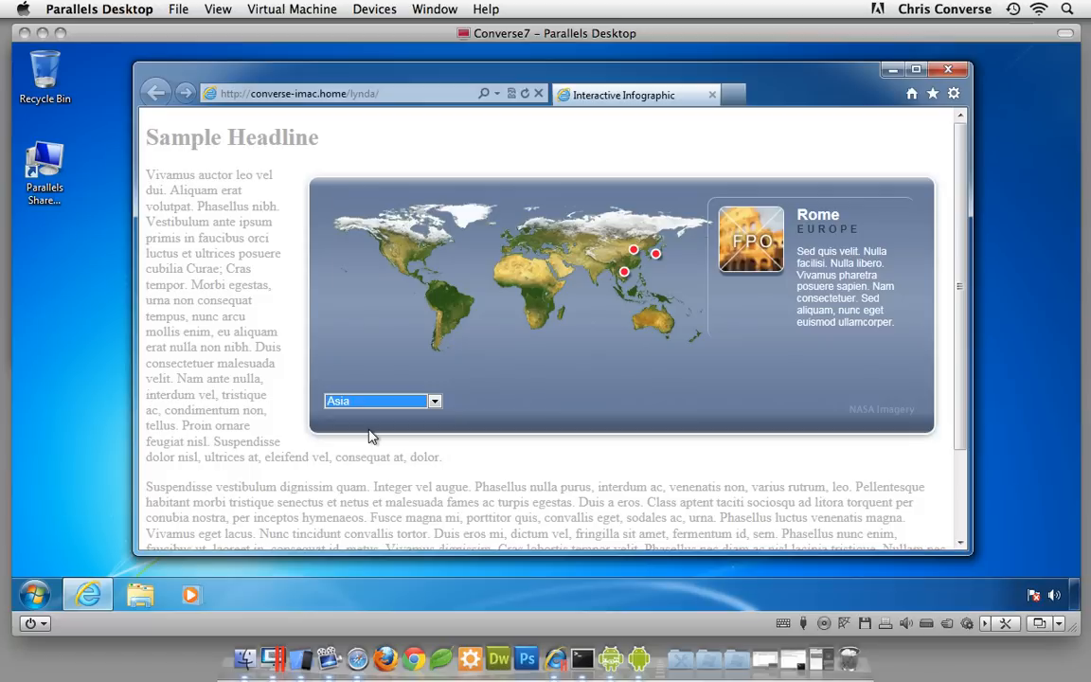
pyautogui.moveTo(72, 57)
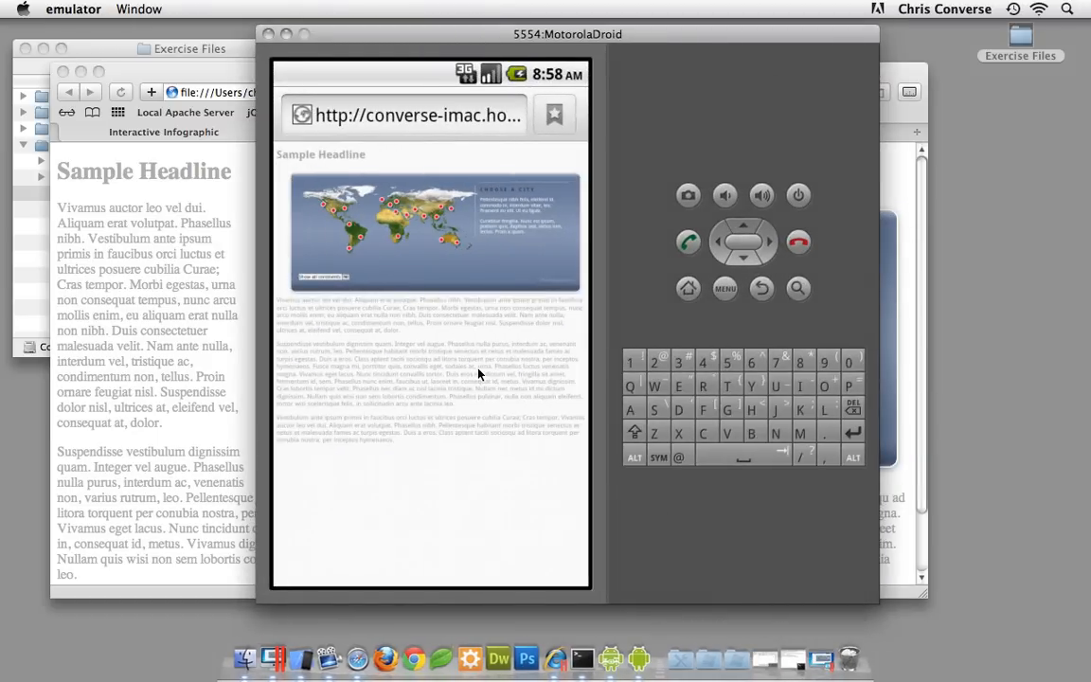
pyautogui.moveTo(407, 220)
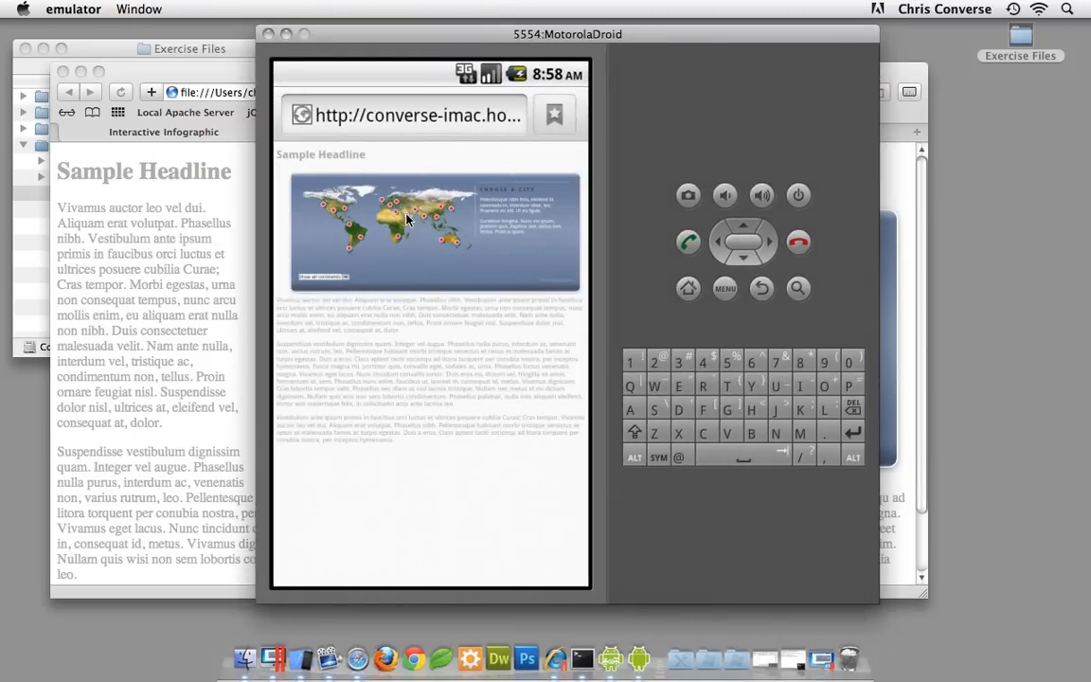
# Tap the map in the Android emulator's browser to show the page loaded there
pyautogui.click(396, 206)
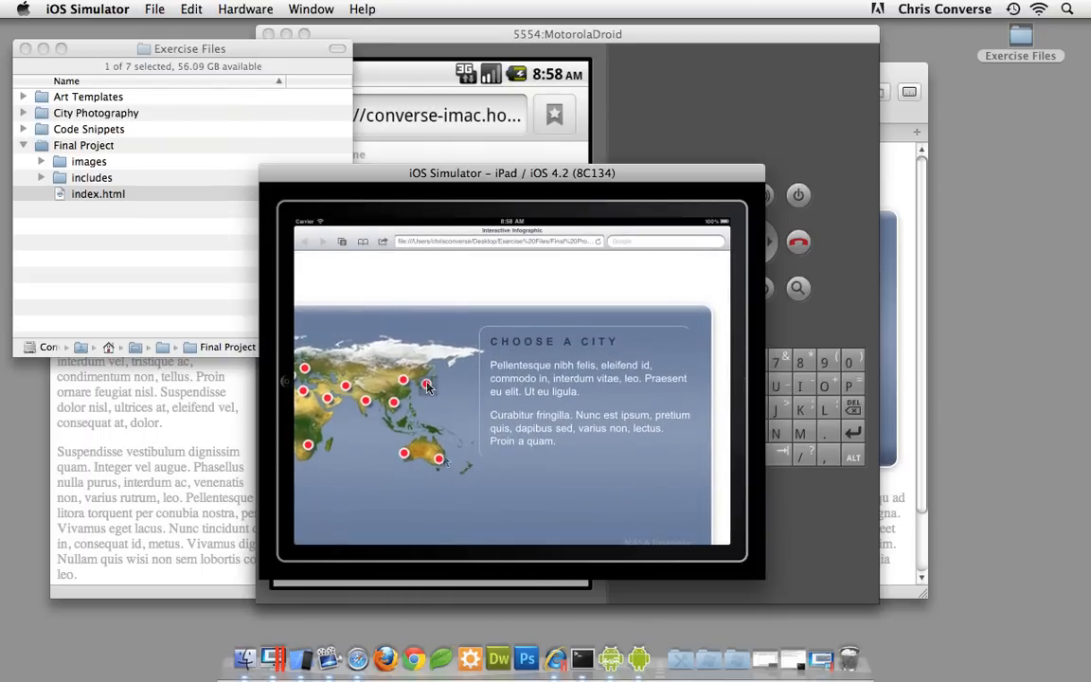
# Show Sydney's detail panel on the iPad map in iOS Simulator
pyautogui.click(402, 452)
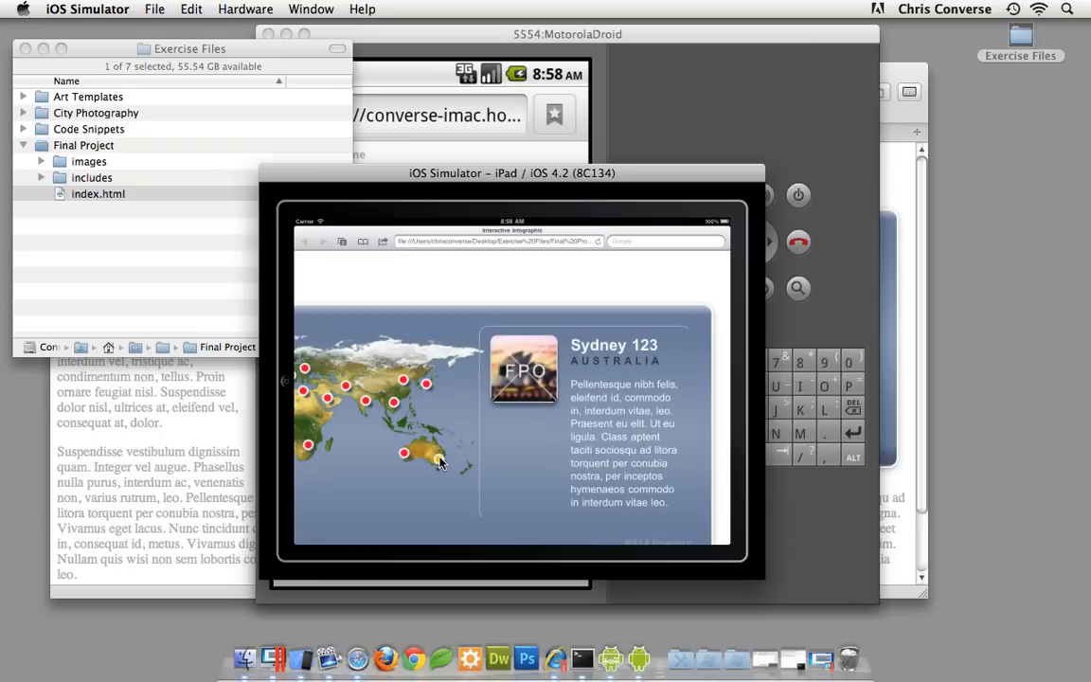